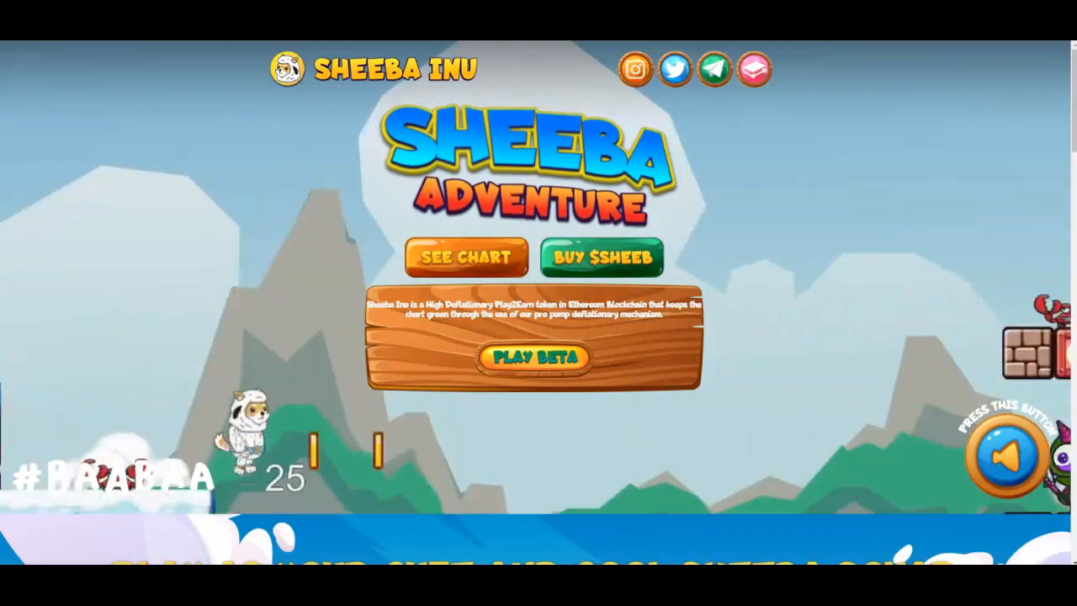
Launch the Sheeba Adventure beta and start it to reach the Level Select screen.
{"action": "left_click", "coordinate": [537, 357]}
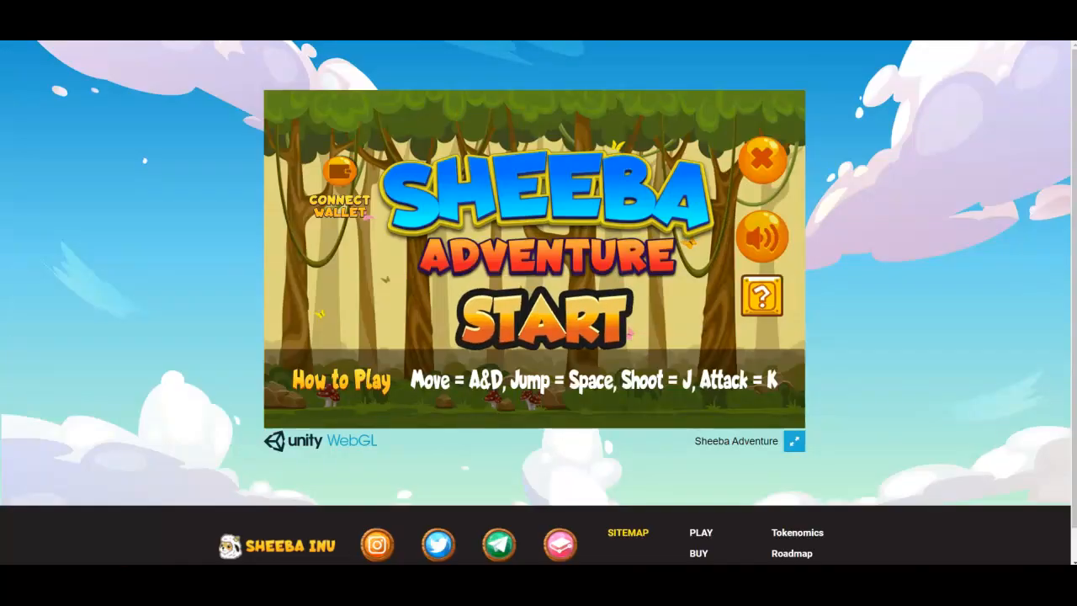
{"action": "left_click", "coordinate": [542, 315]}
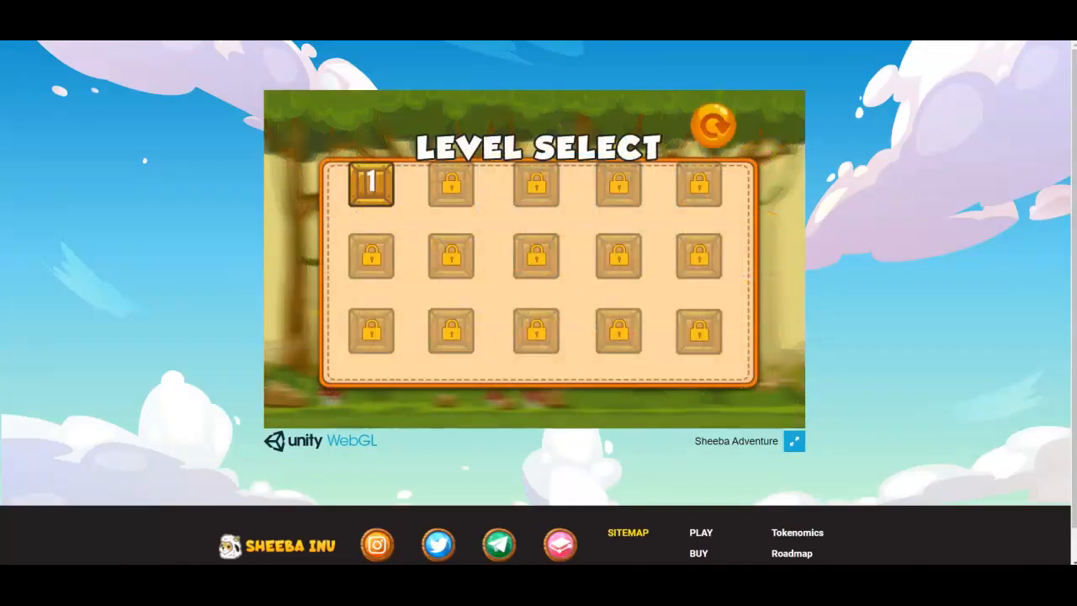
{"action": "left_click", "coordinate": [373, 181]}
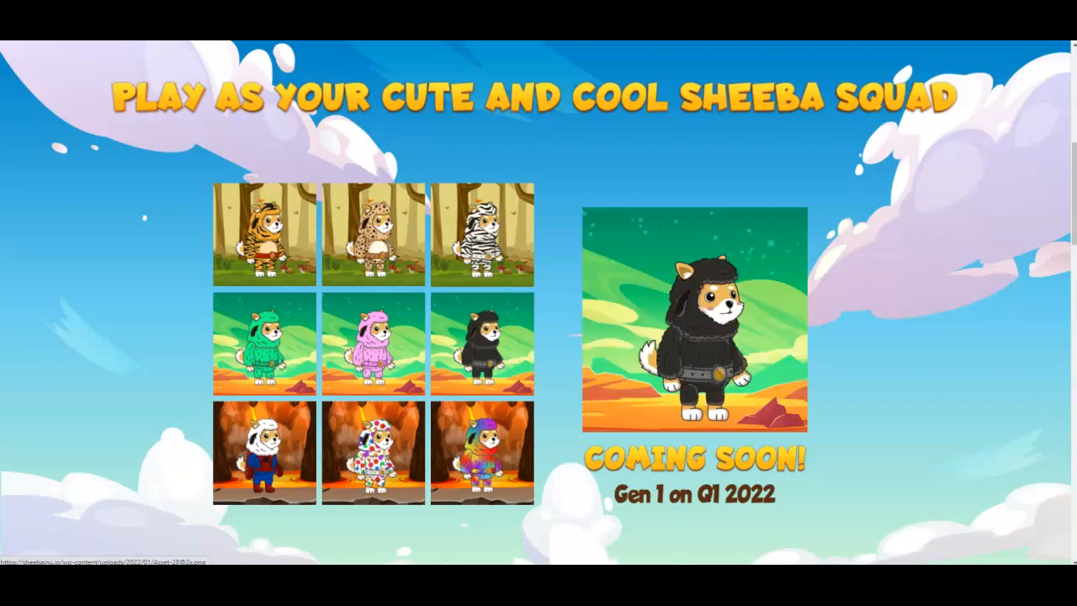
Scroll down through the Sheeba Squad outfits, Tokenomics and the three-phase Baa Map roadmap.
{"action": "scroll", "scroll_direction": "down", "scroll_amount": 3}
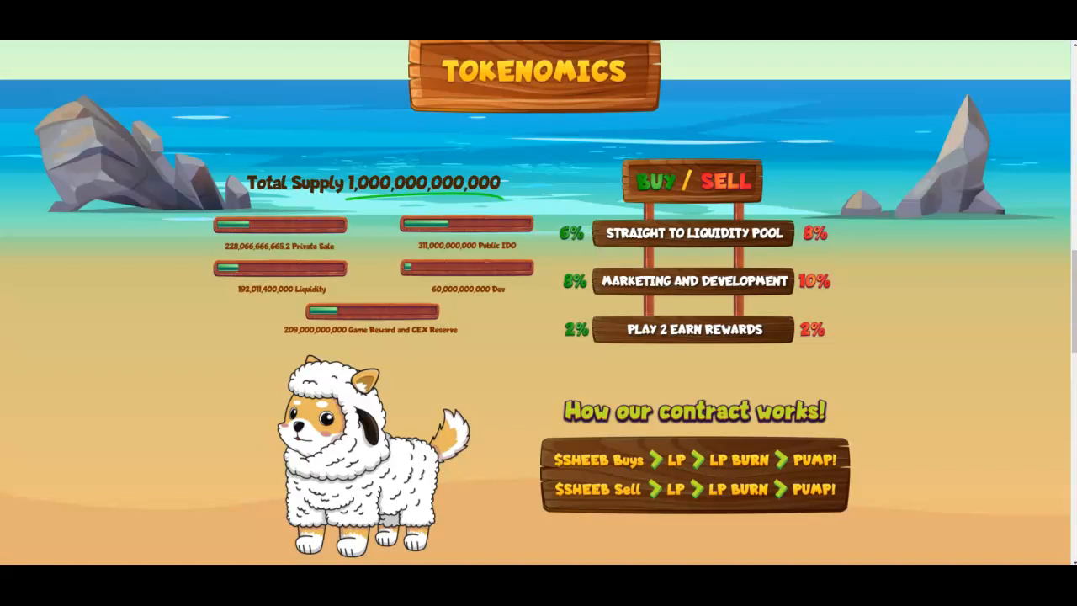
{"action": "scroll", "scroll_direction": "down", "scroll_amount": 3}
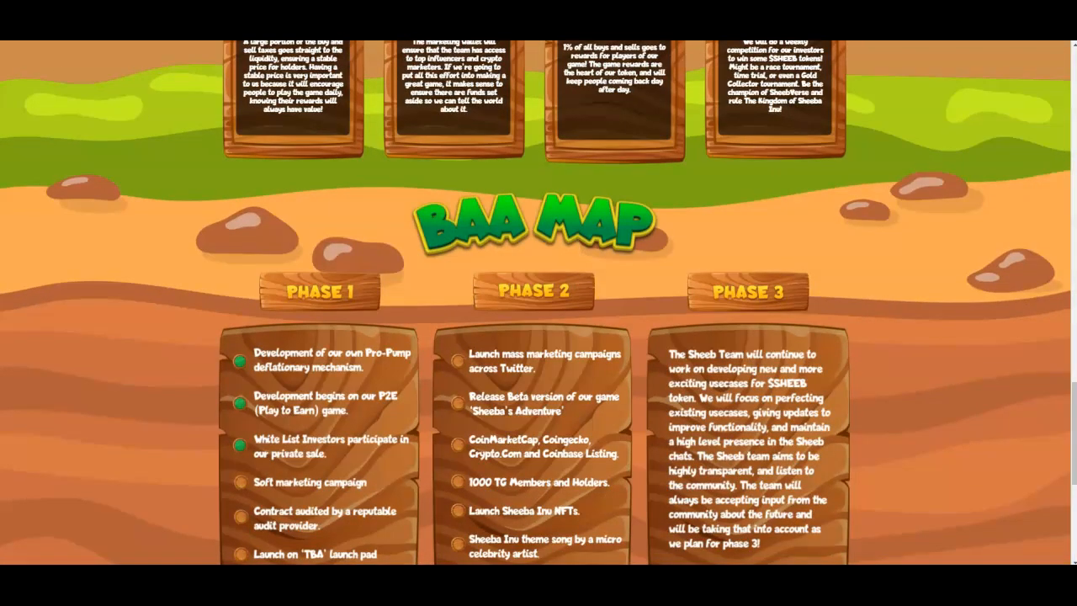
{"action": "scroll", "scroll_direction": "down", "scroll_amount": 3}
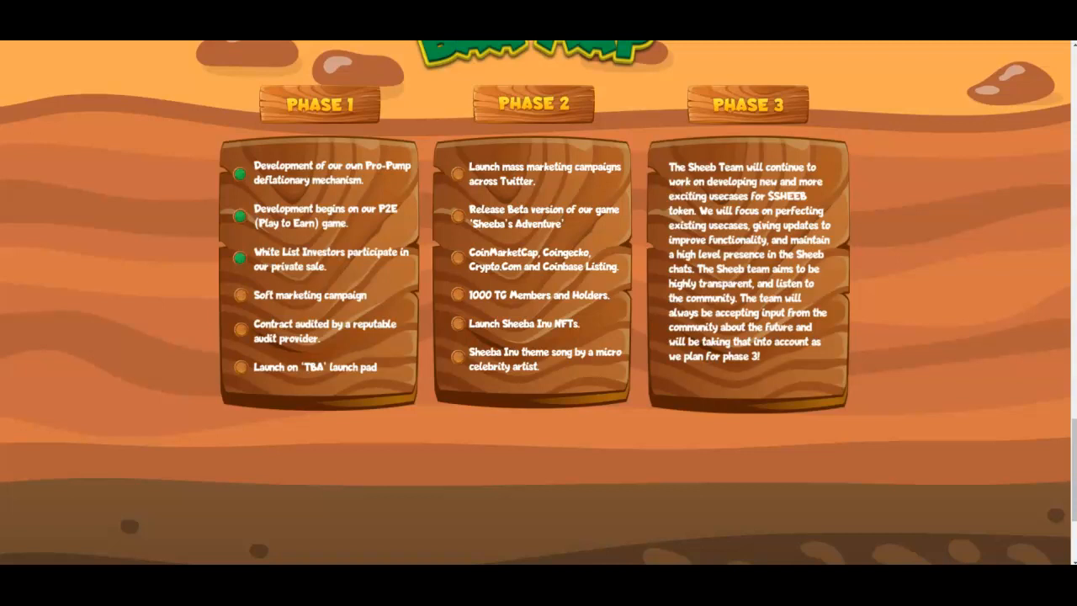
{"action": "scroll", "scroll_direction": "down", "scroll_amount": 3}
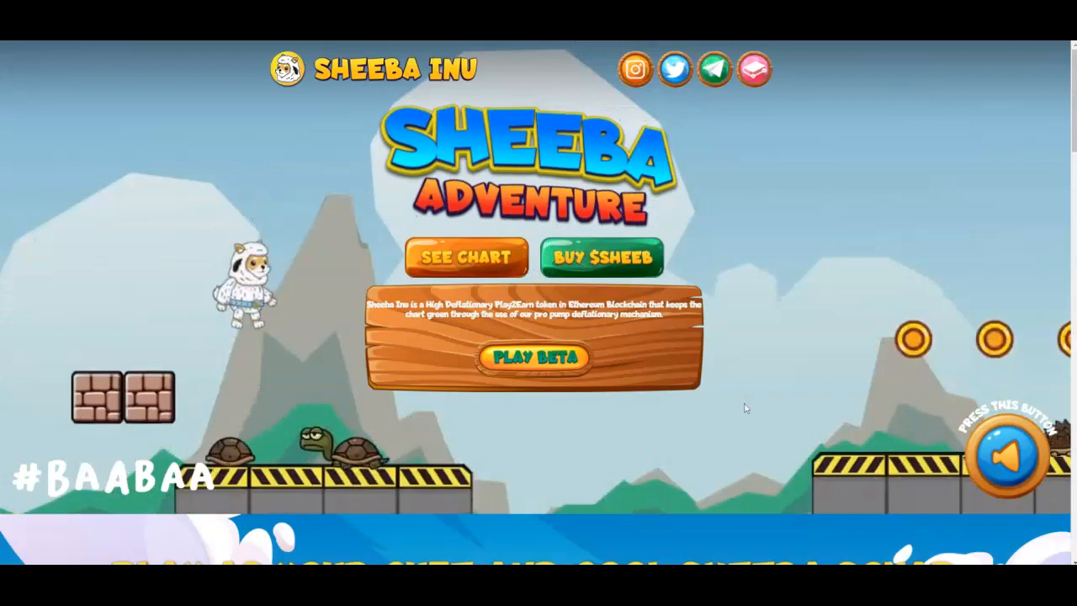
{"action": "left_click", "coordinate": [534, 358]}
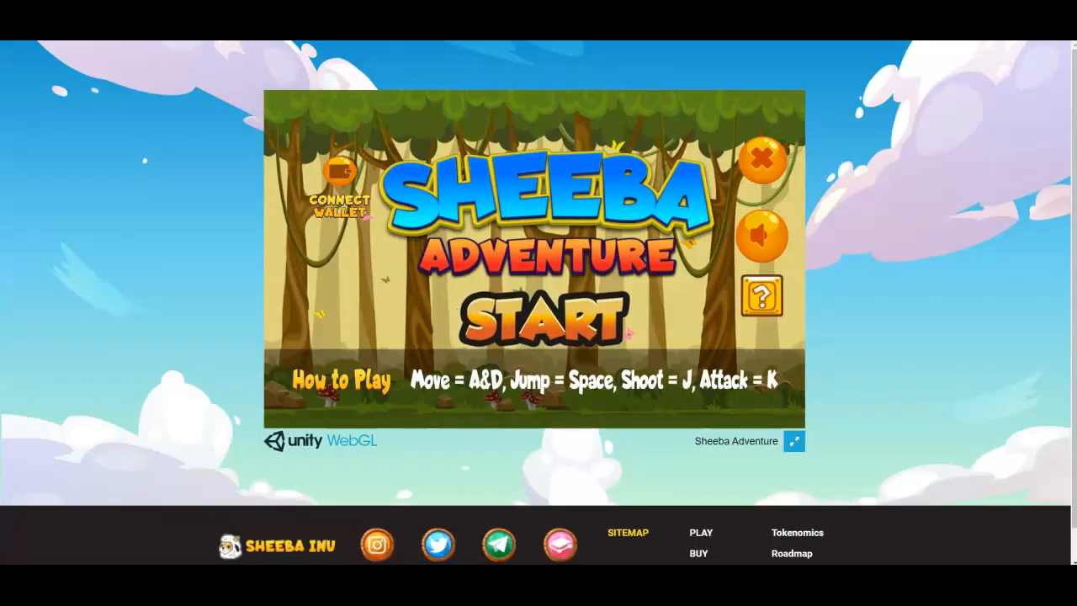
{"action": "left_click", "coordinate": [539, 315]}
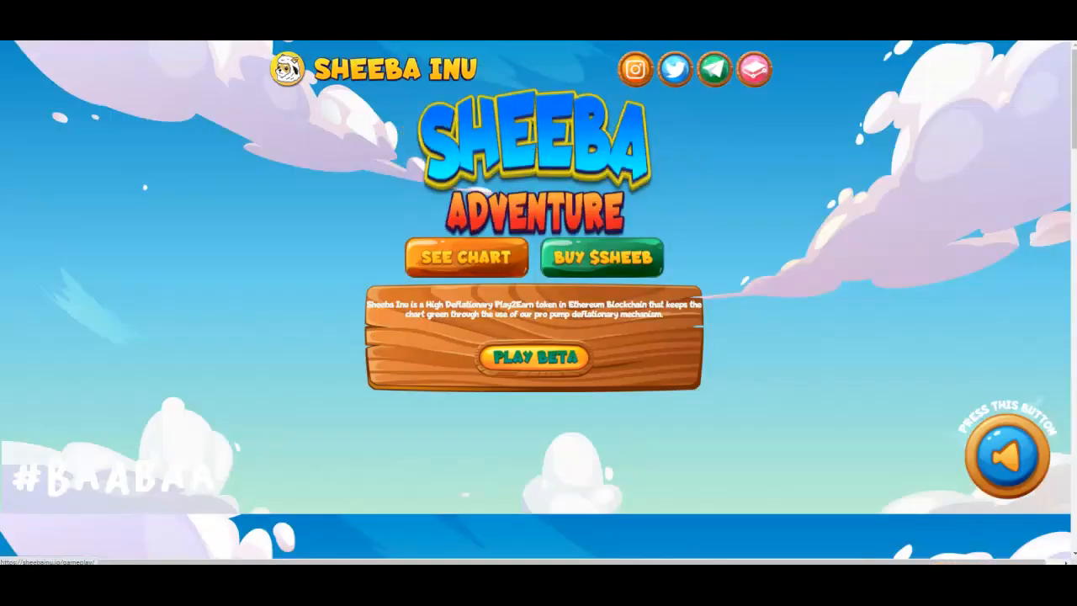
{"action": "left_click", "coordinate": [531, 359]}
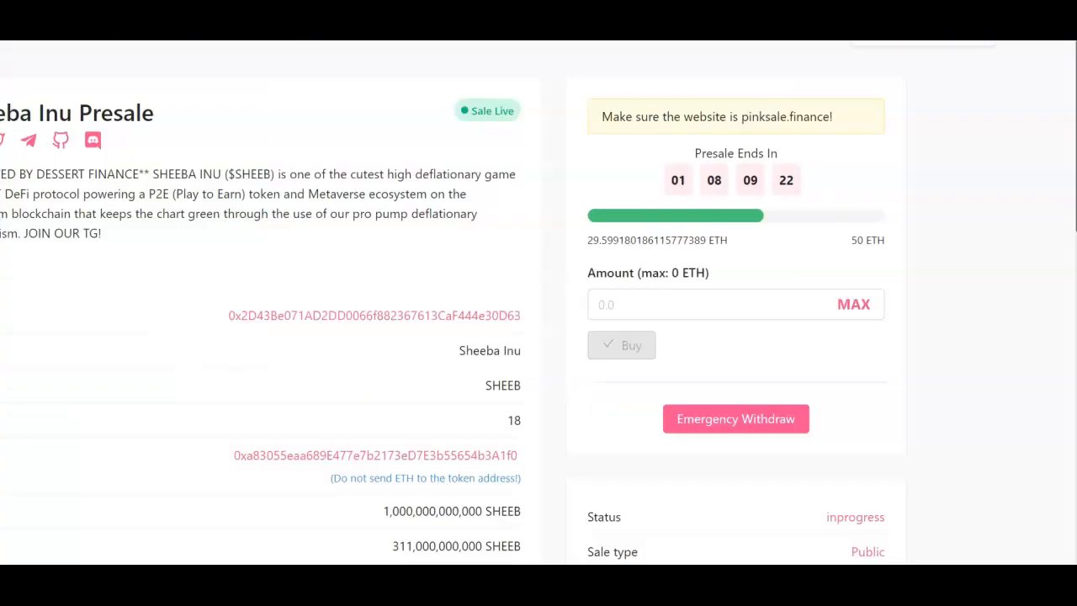
Scroll the PinkSale presale page to review the countdown, 29.6/50 ETH progress and token details.
{"action": "scroll", "scroll_direction": "down", "scroll_amount": 3}
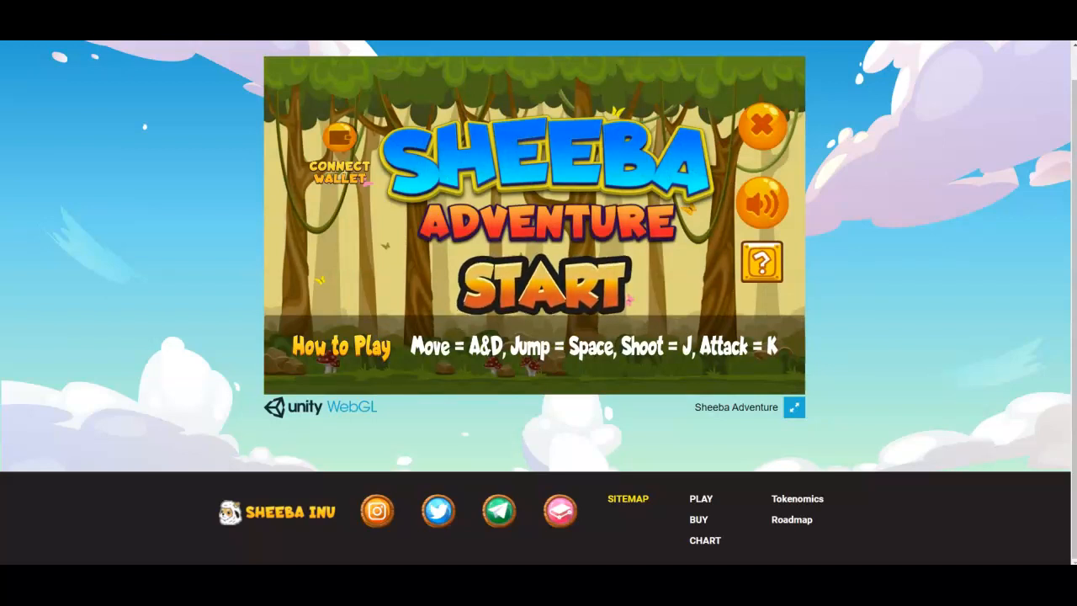
Start the game and choose level 1 so World 1-1 begins loading.
{"action": "left_click", "coordinate": [539, 285]}
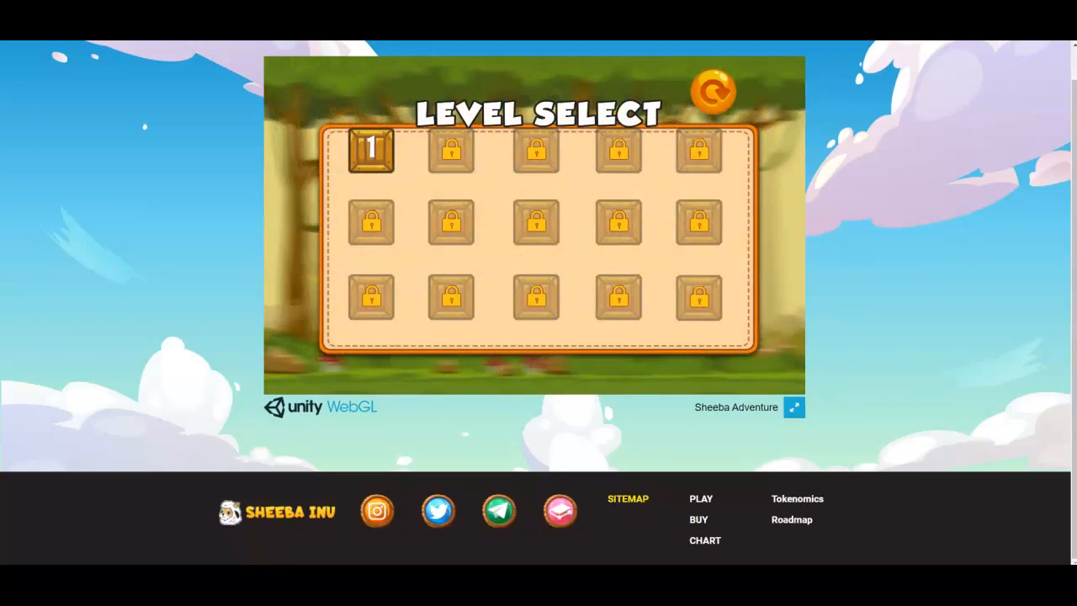
{"action": "left_click", "coordinate": [372, 152]}
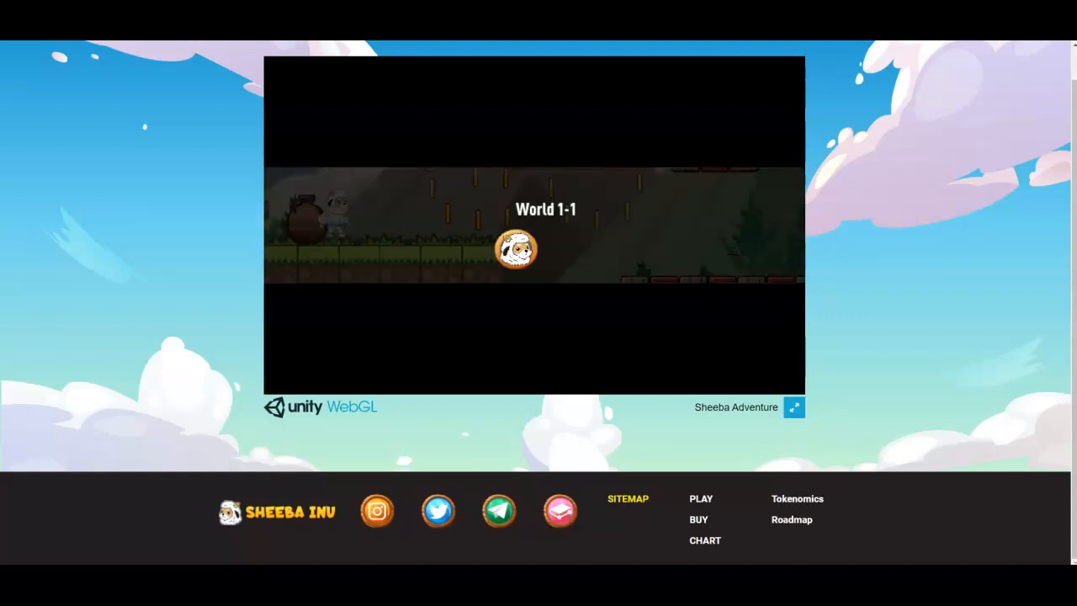